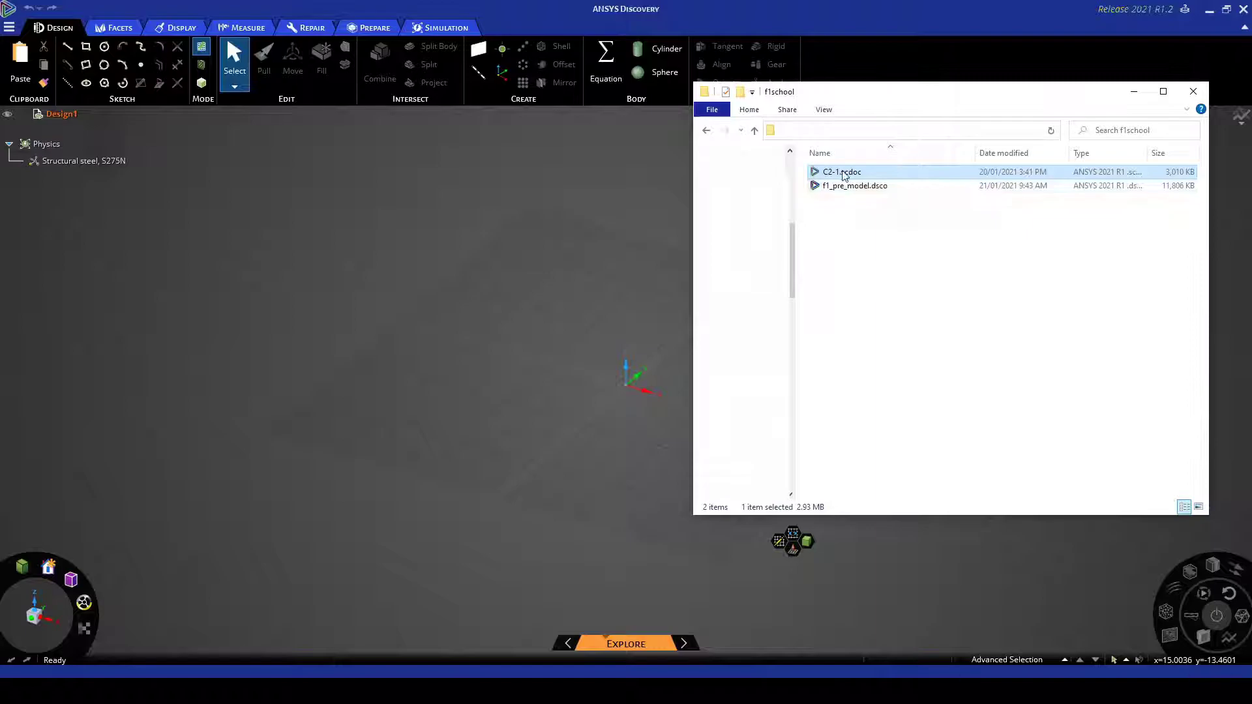
pyautogui.moveTo(844, 175)
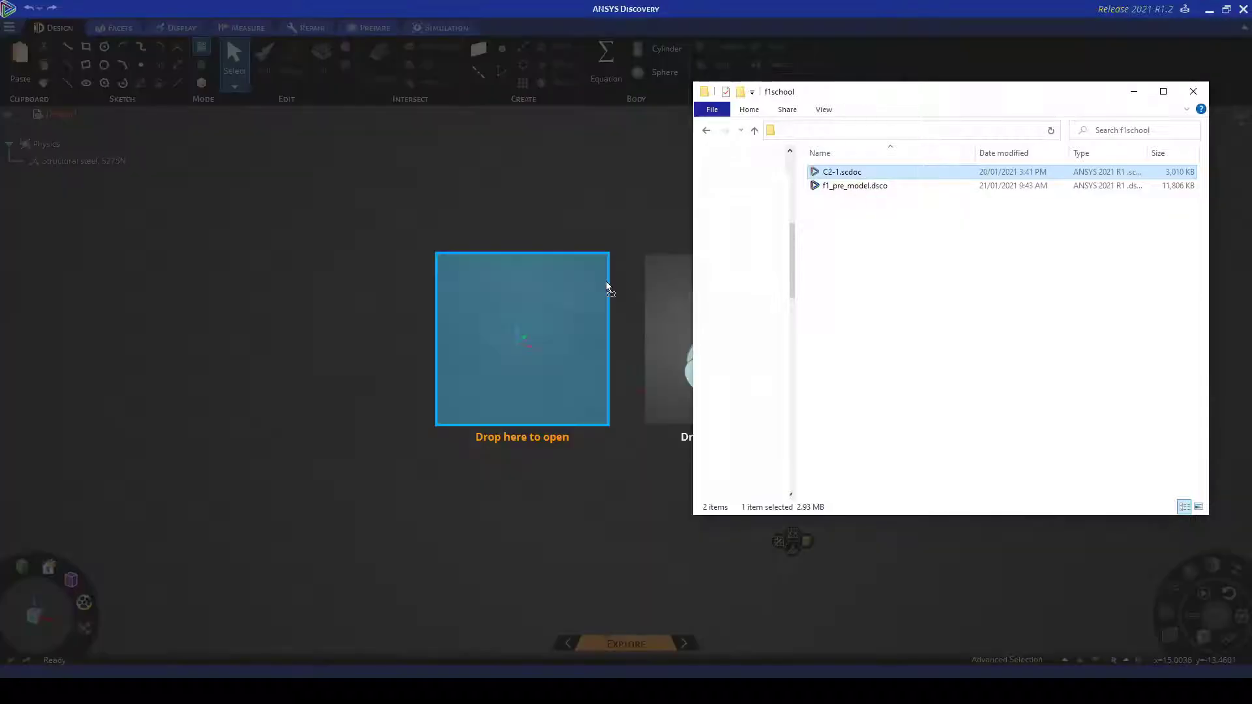
# - Open the C2-1.scdoc F1 in Schools car file into the empty design
pyautogui.click(446, 27)
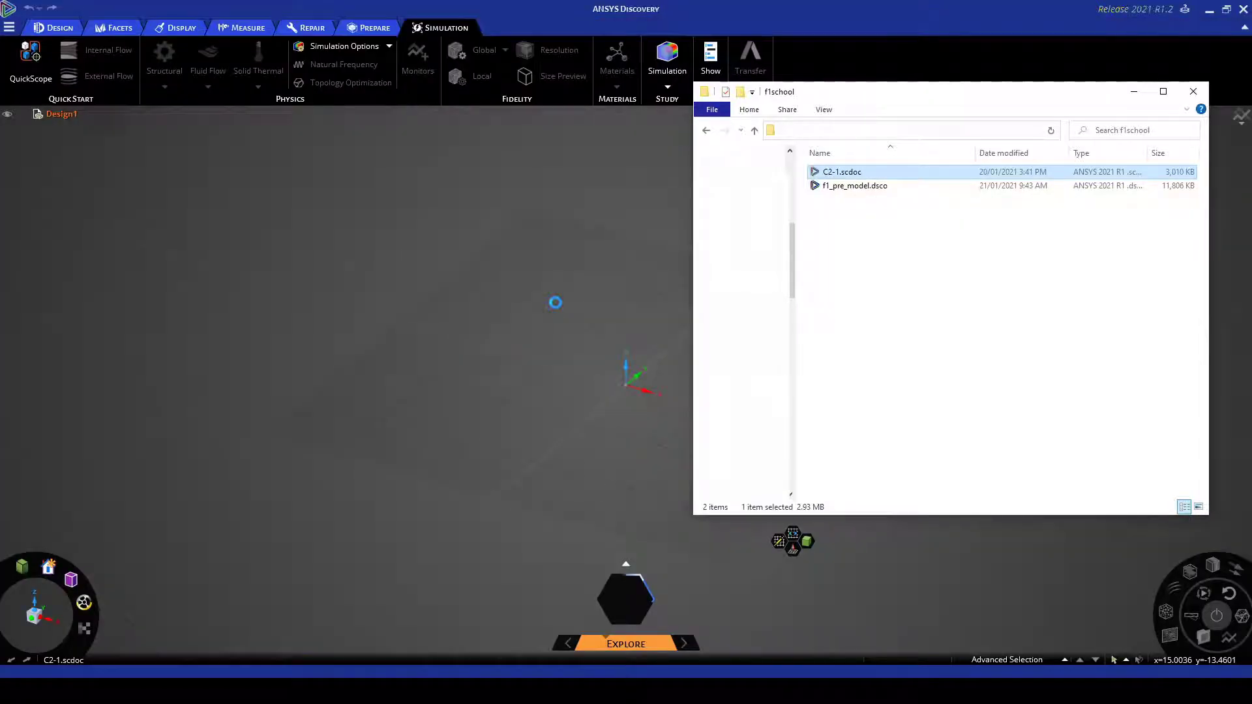
pyautogui.doubleClick(841, 172)
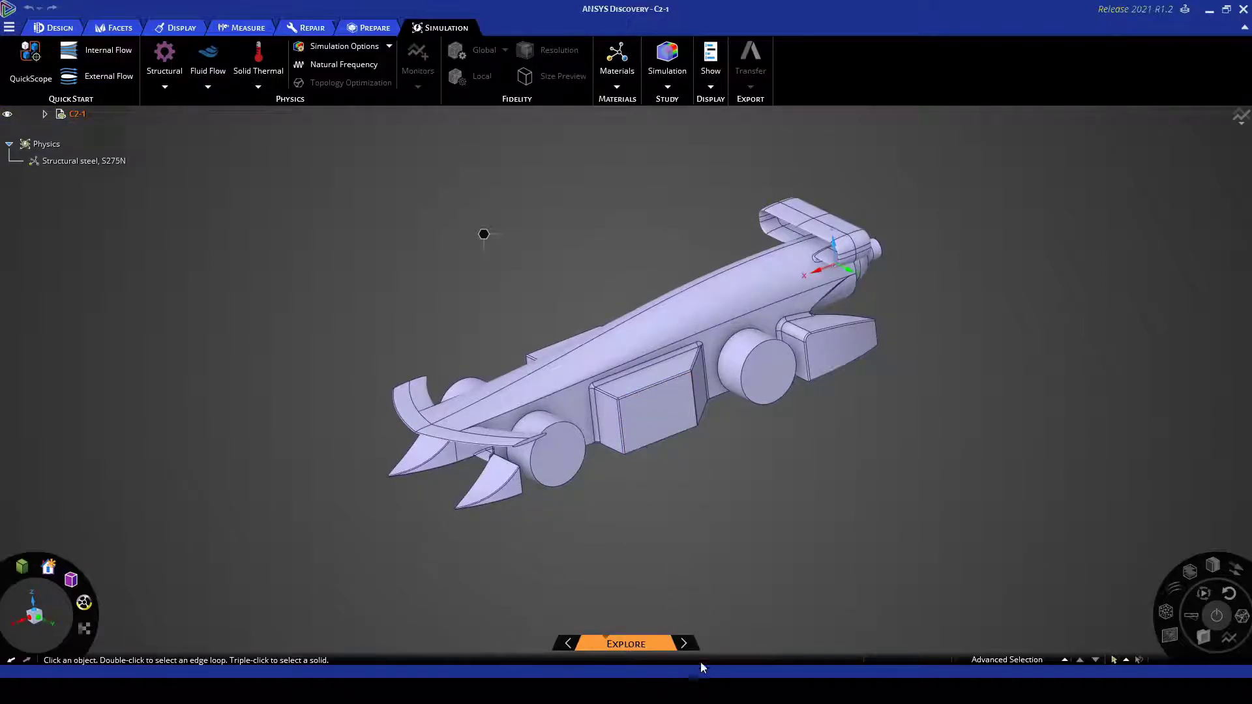
pyautogui.moveTo(589, 601)
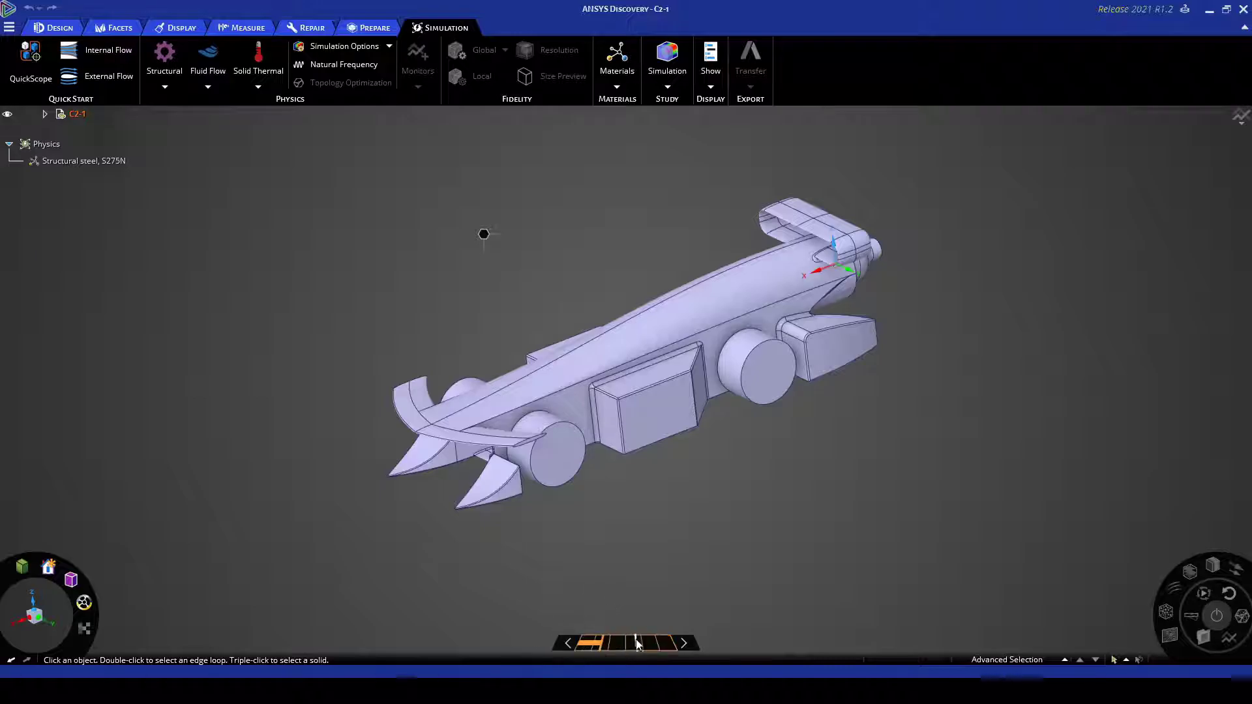
# - Expand the C2-1 node to show its three bodies and switch from Explore to Model stage
pyautogui.click(59, 27)
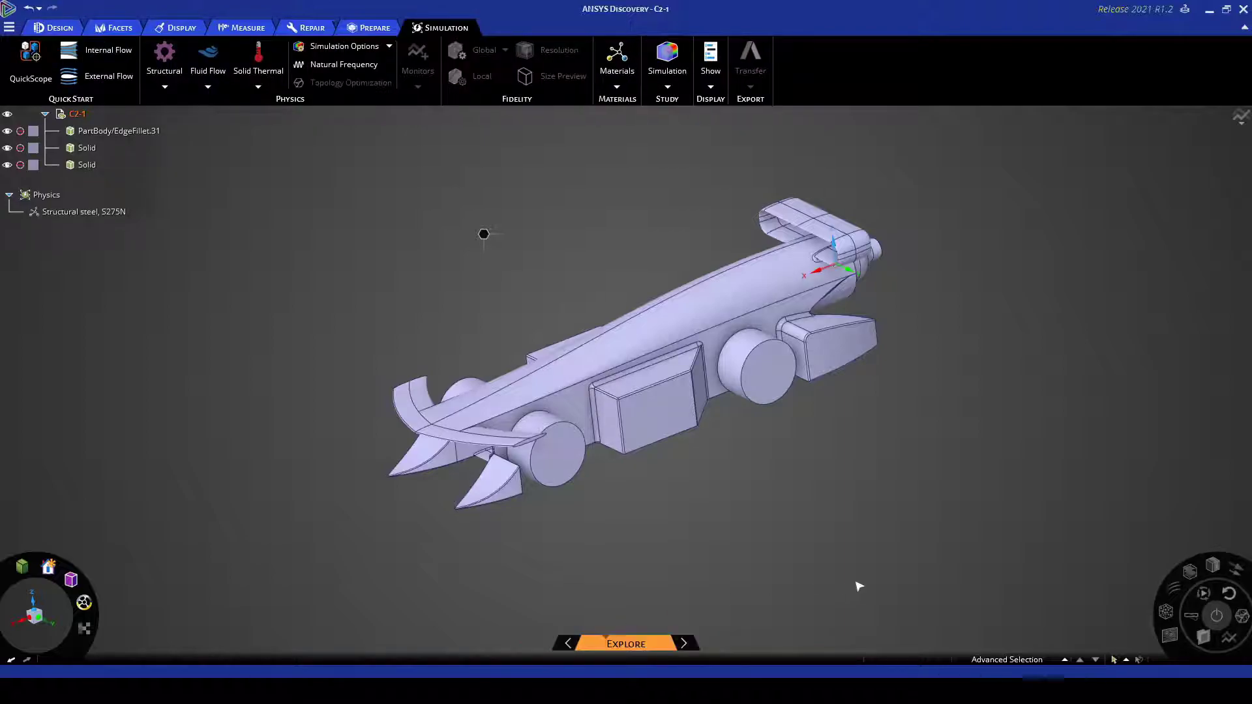
pyautogui.moveTo(716, 621)
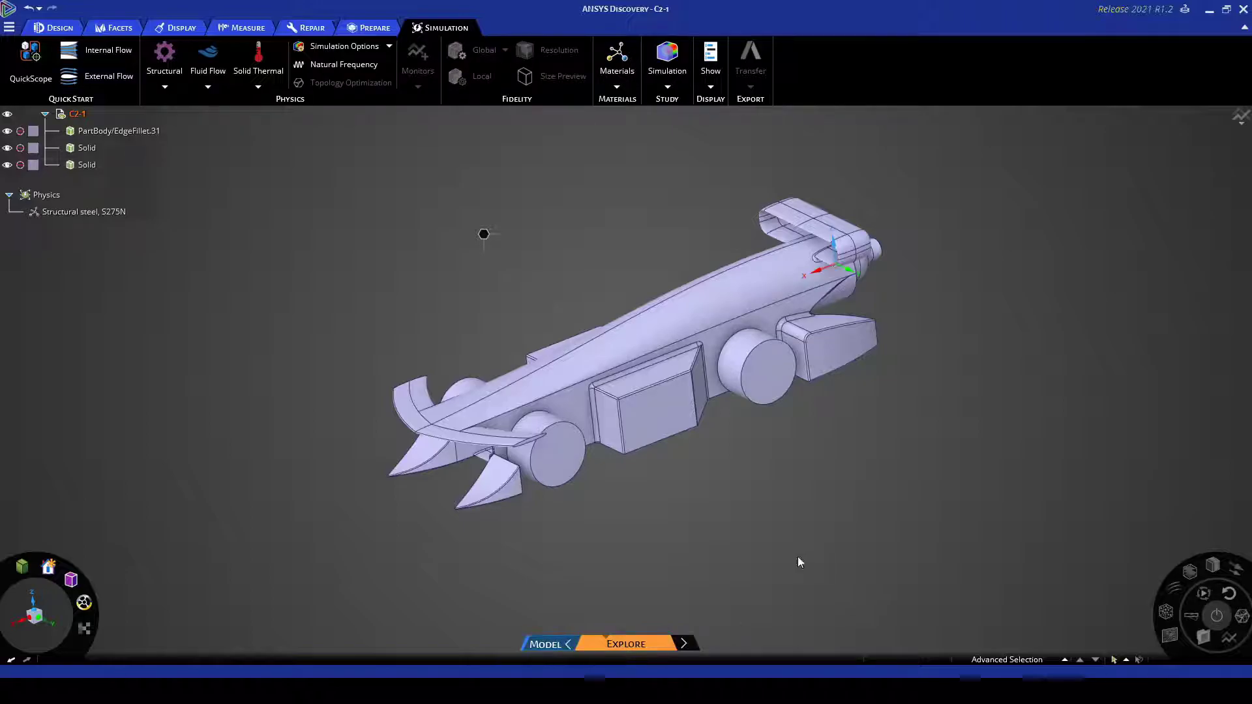
pyautogui.click(54, 28)
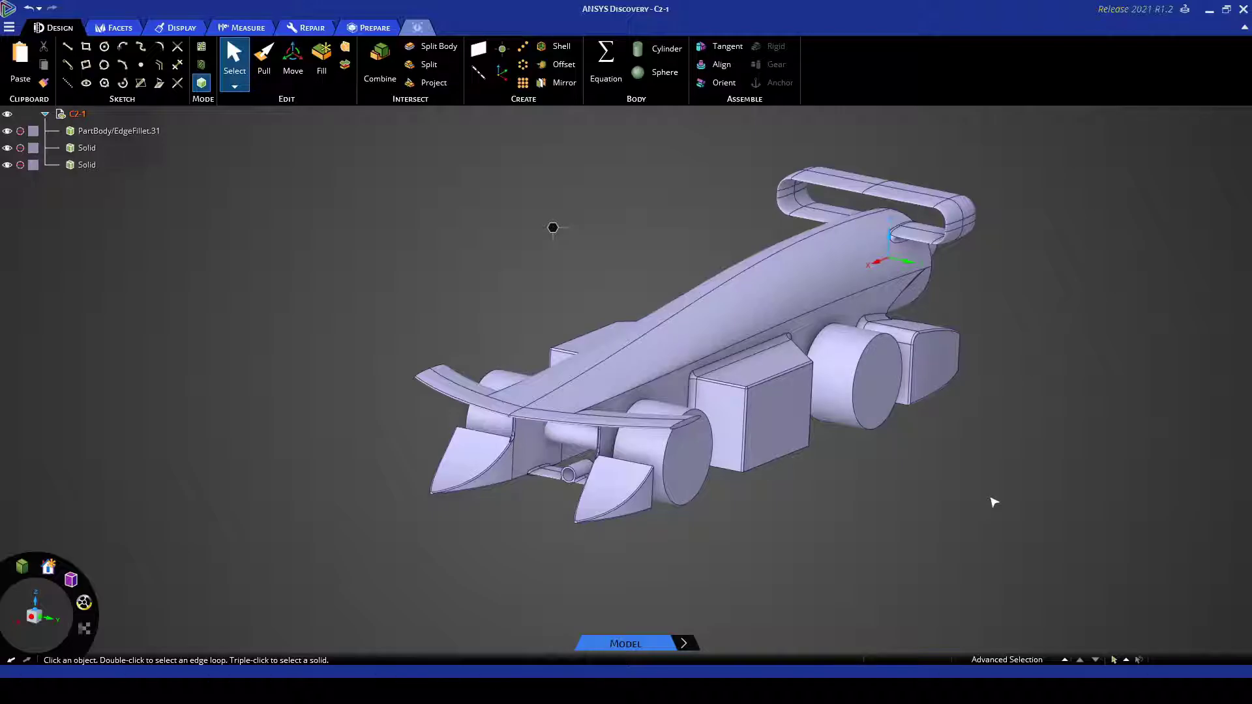
pyautogui.click(478, 467)
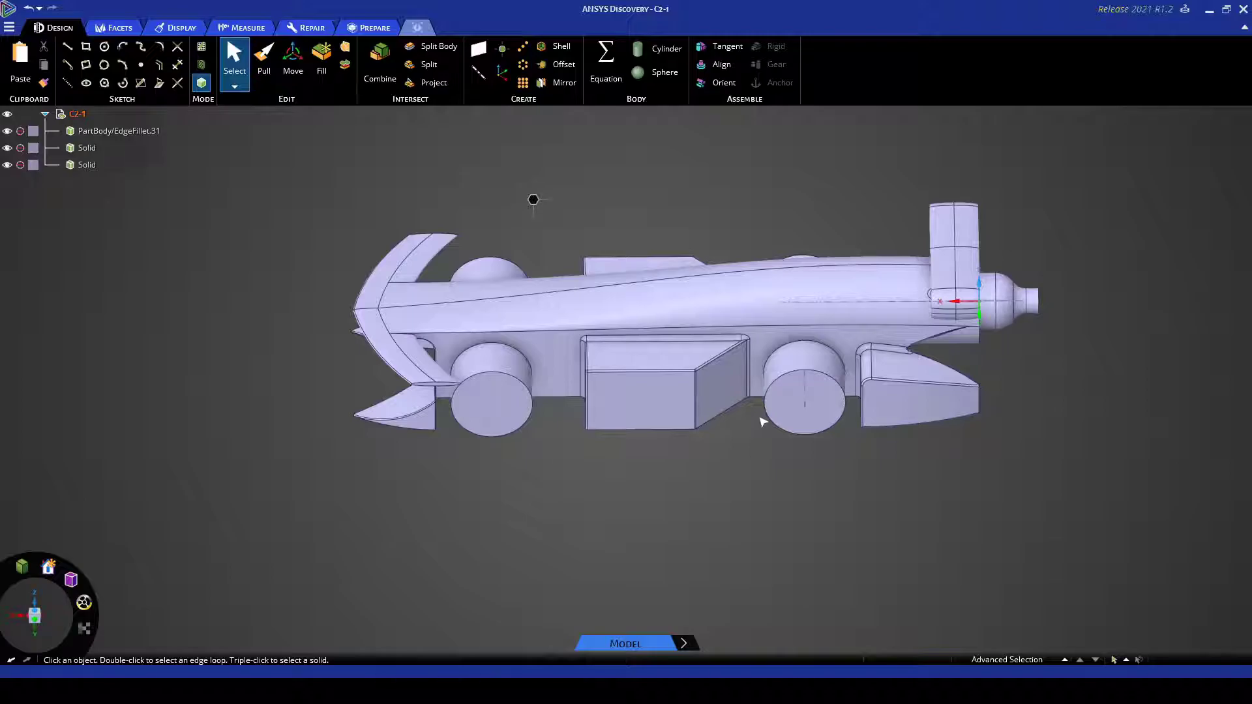
pyautogui.moveTo(647, 556)
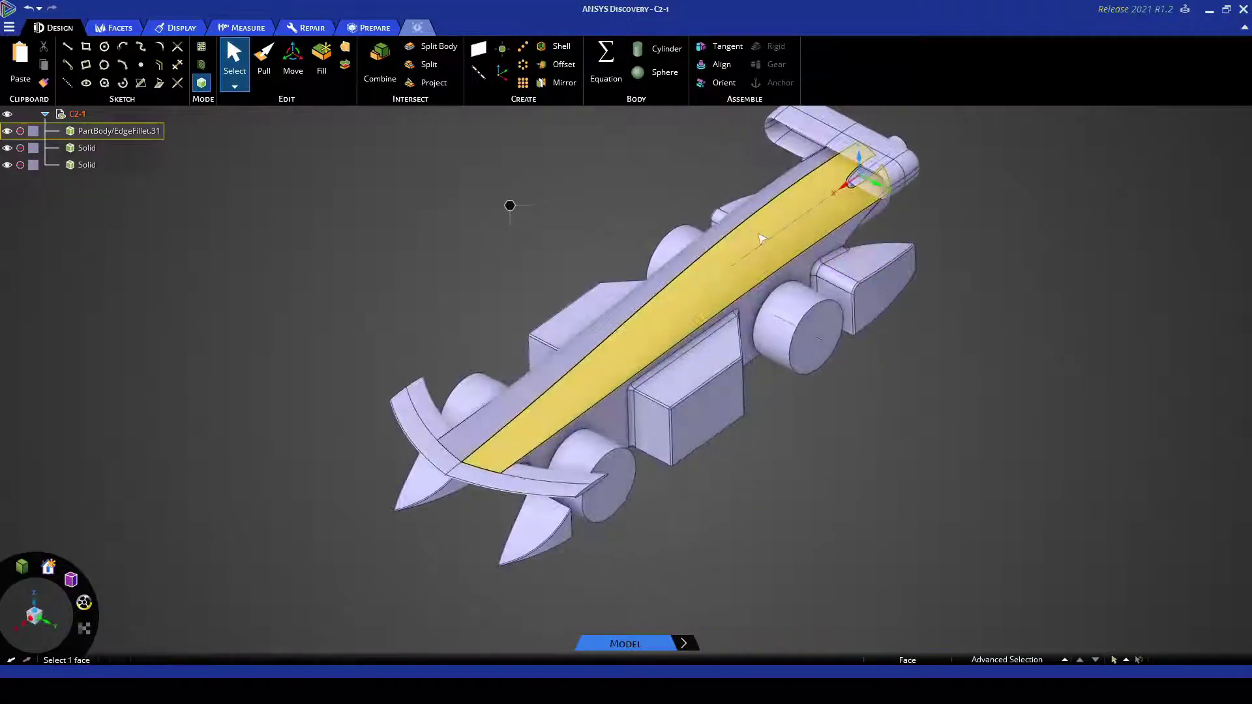
pyautogui.click(795, 463)
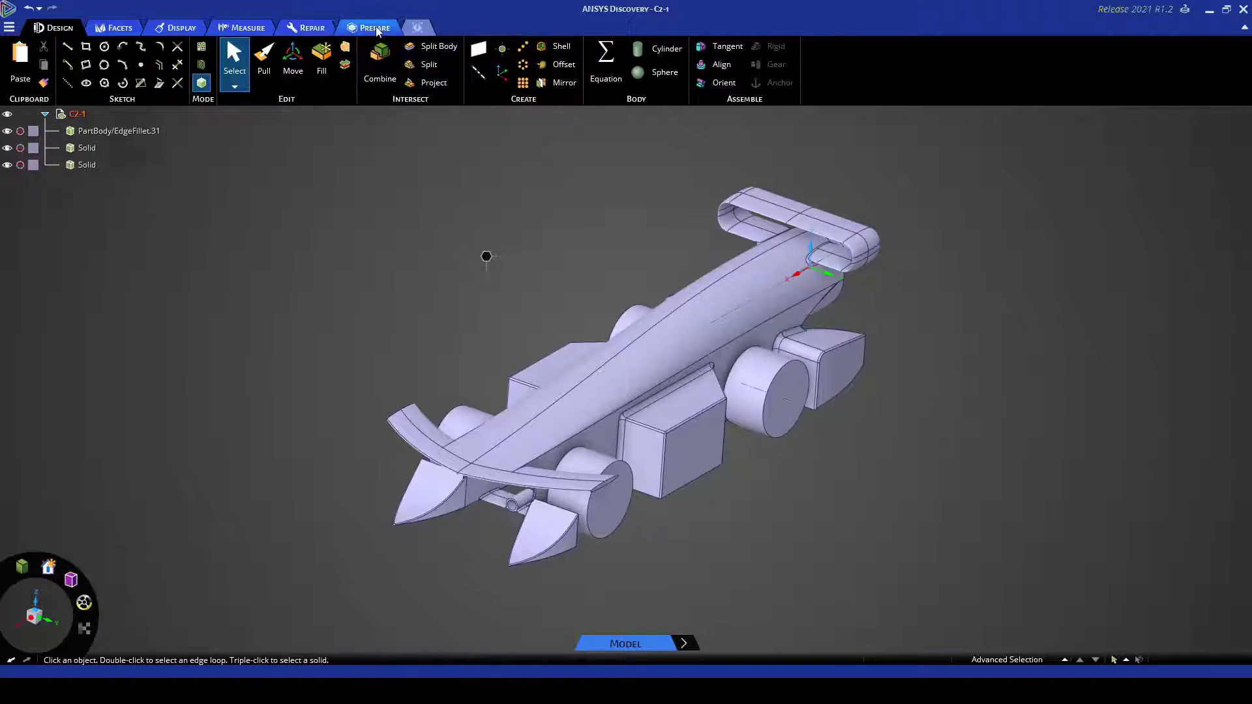
# - Start a box enclosure around all car bodies from the Prepare tools with 25% cushion
pyautogui.click(375, 28)
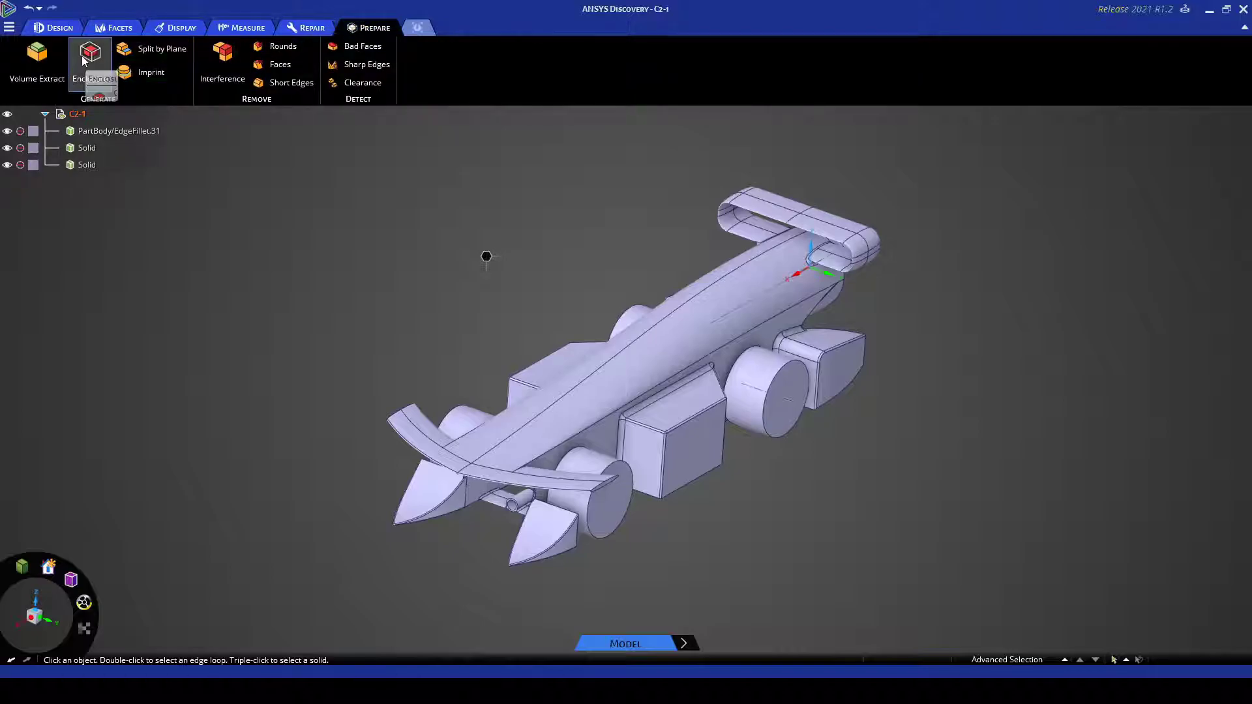
pyautogui.click(90, 55)
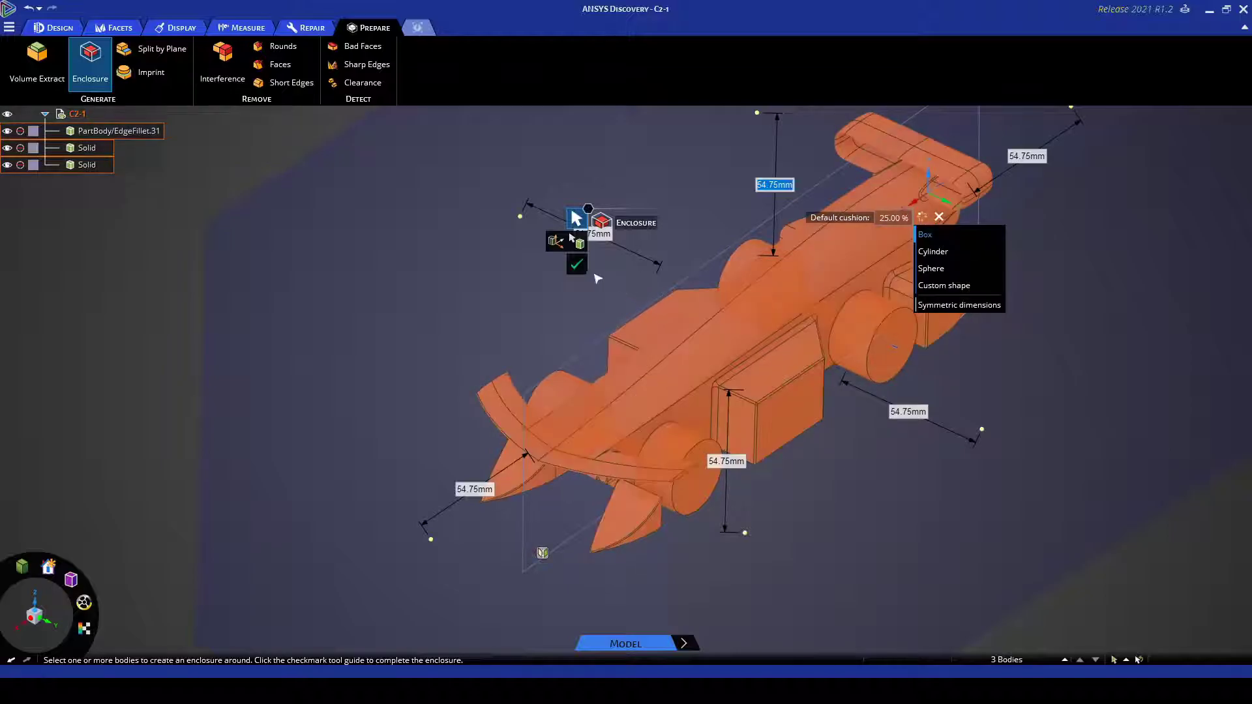
pyautogui.moveTo(577, 266)
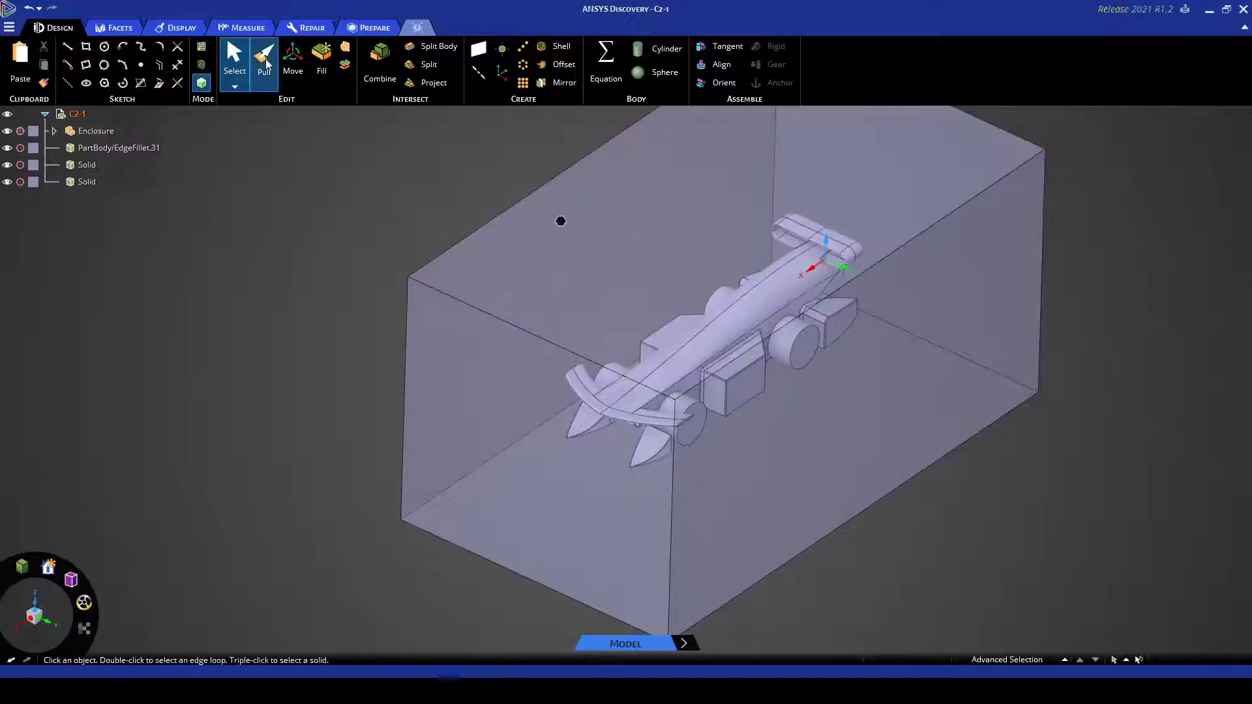
# - Confirm the enclosure, hide the extra solid bodies, and clear the selection
pyautogui.click(263, 58)
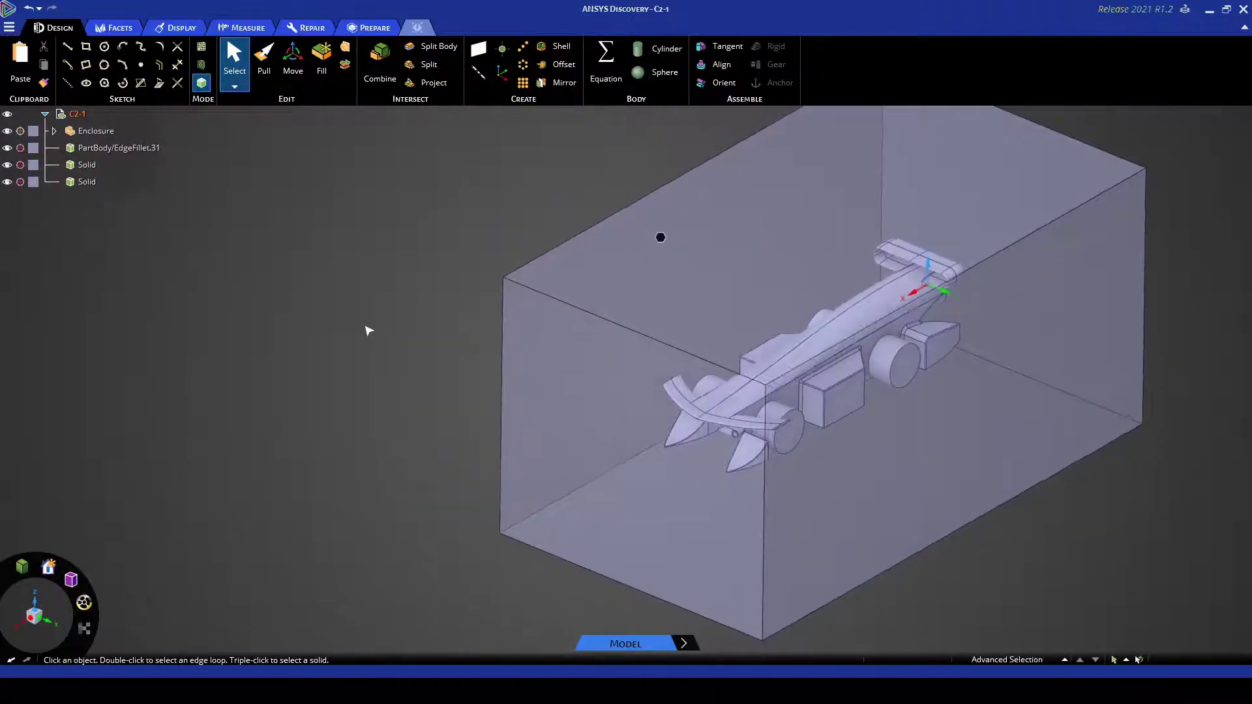
pyautogui.click(119, 147)
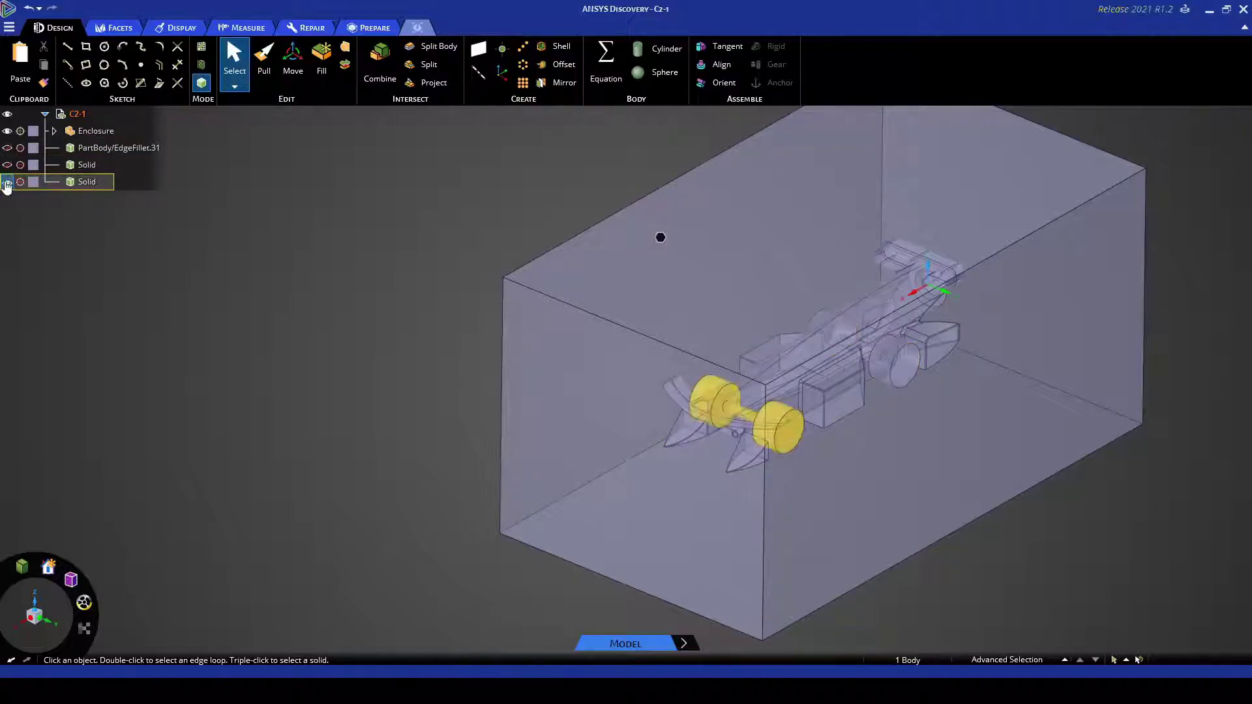
pyautogui.click(7, 181)
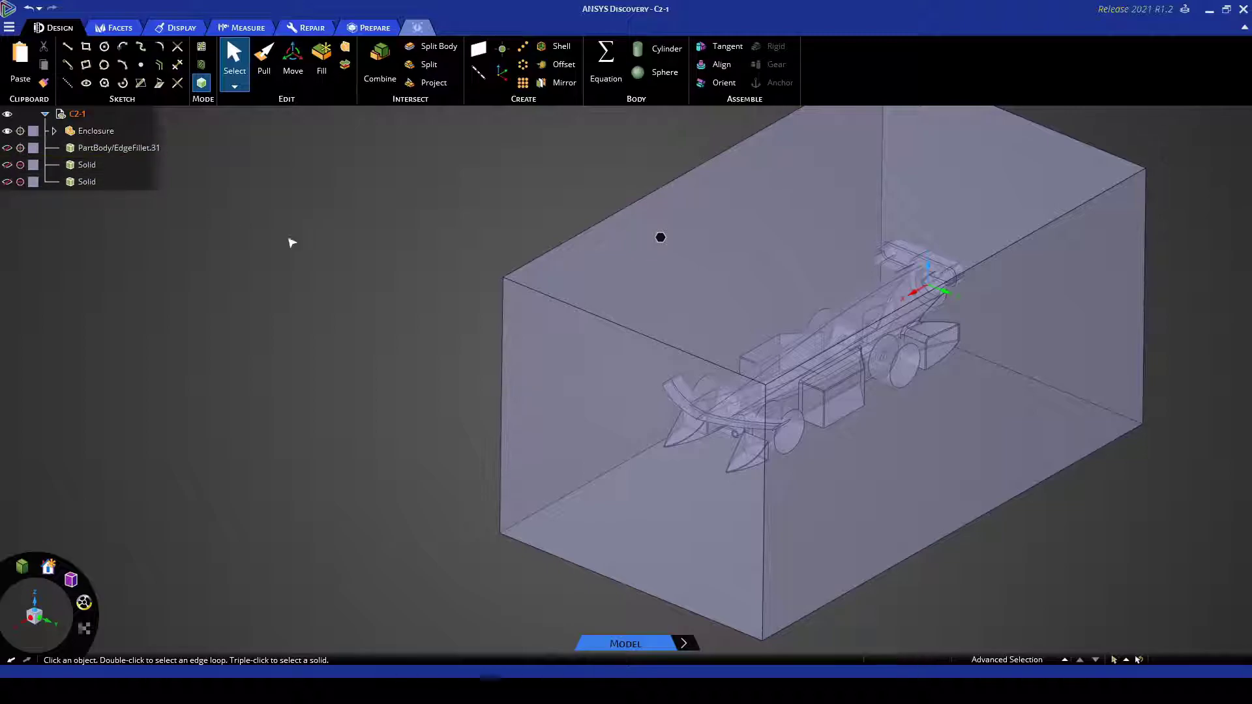
pyautogui.click(20, 148)
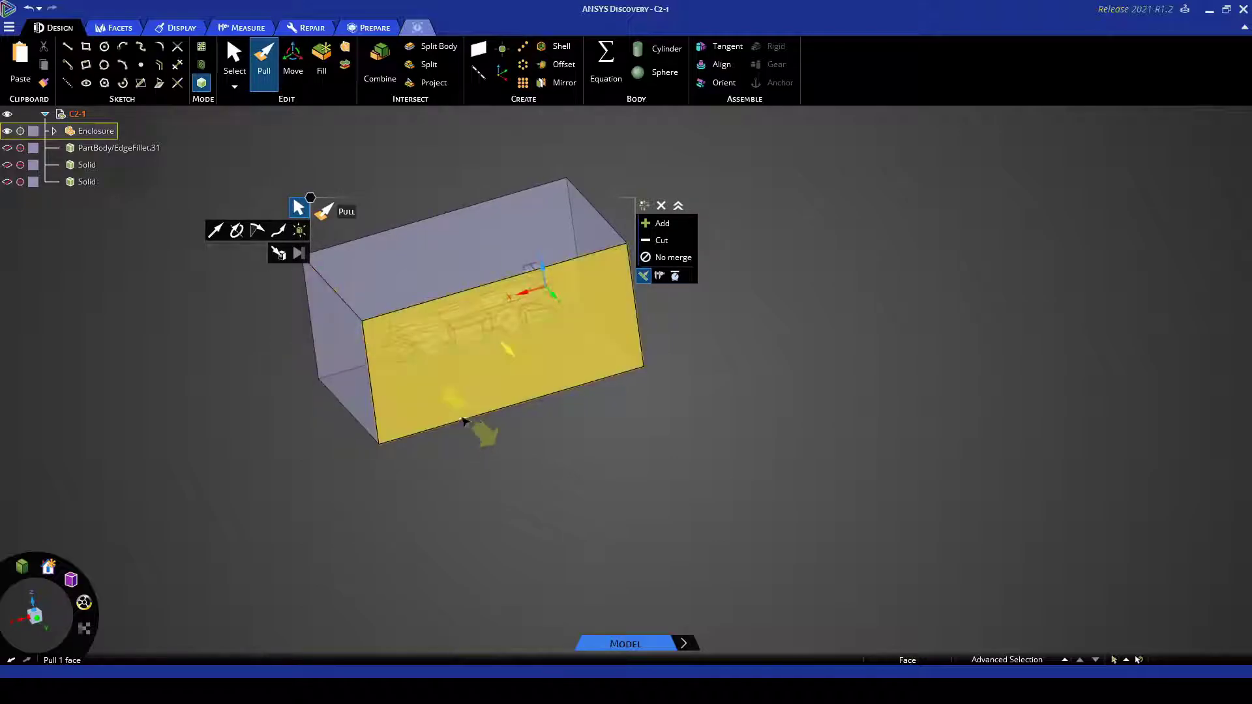
# - Pull an enclosure face outward to stretch the air domain into a long tunnel
pyautogui.moveTo(479, 320); pyautogui.dragTo(279, 351)
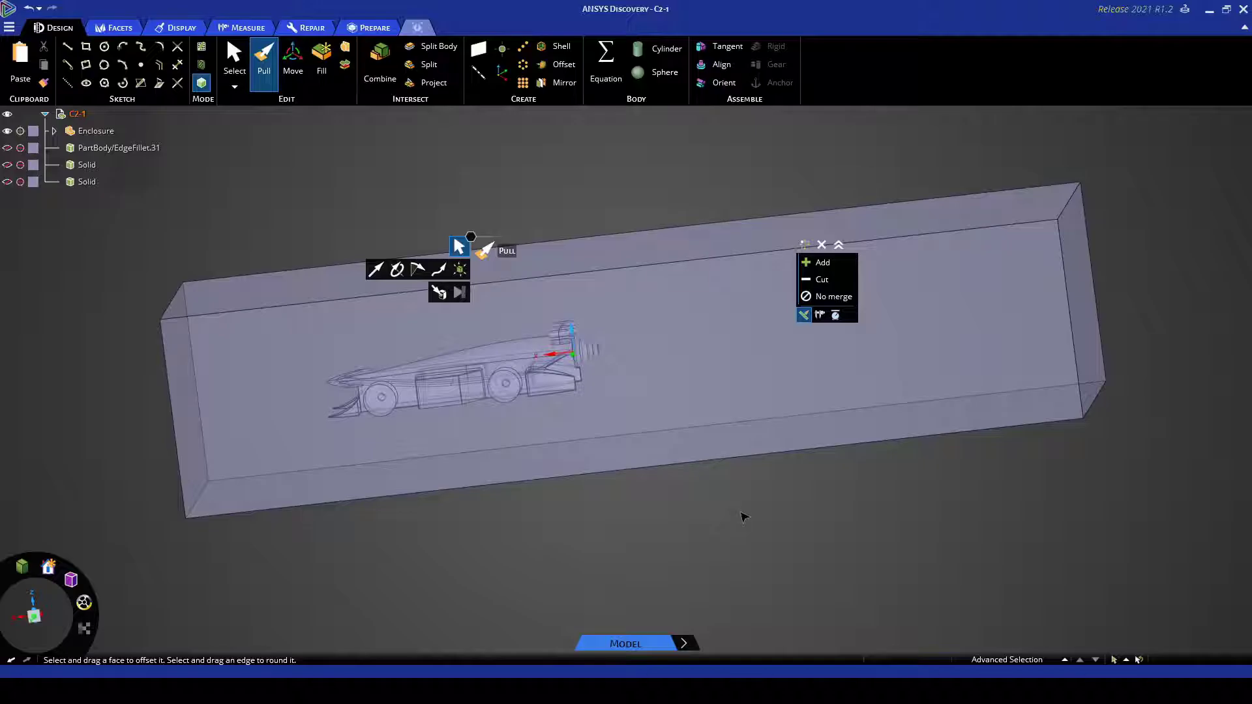
pyautogui.moveTo(744, 516)
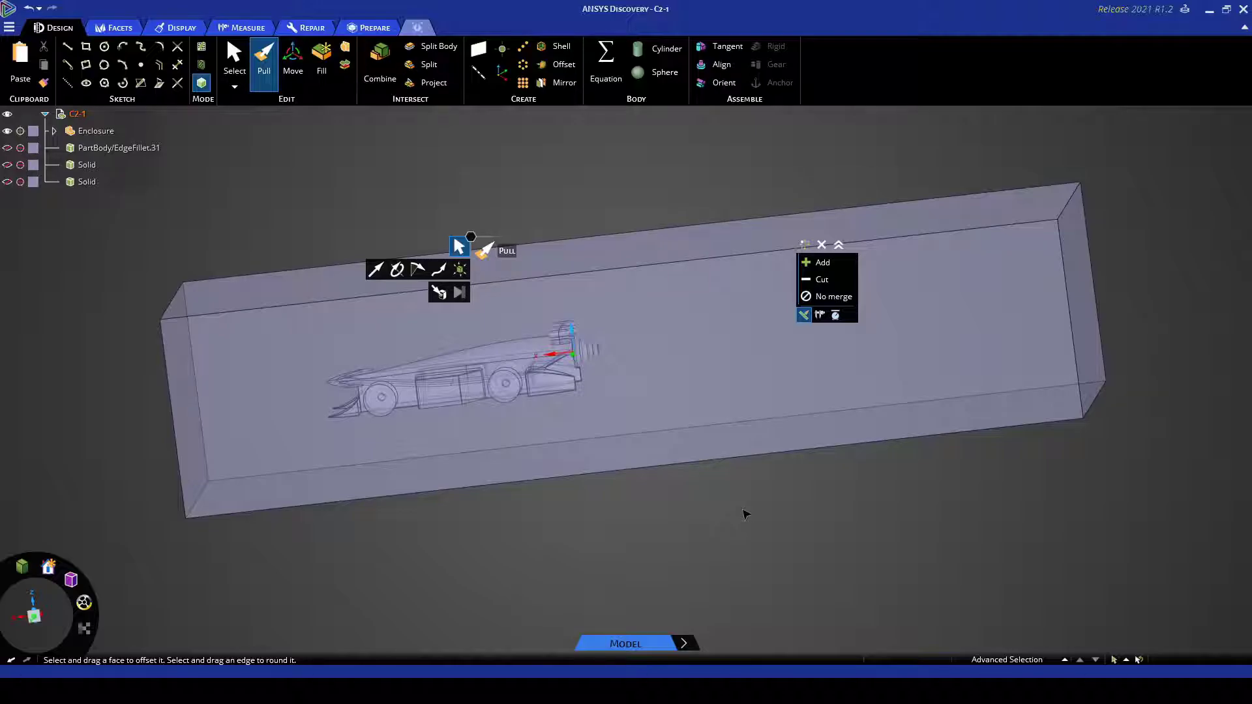
pyautogui.moveTo(754, 516)
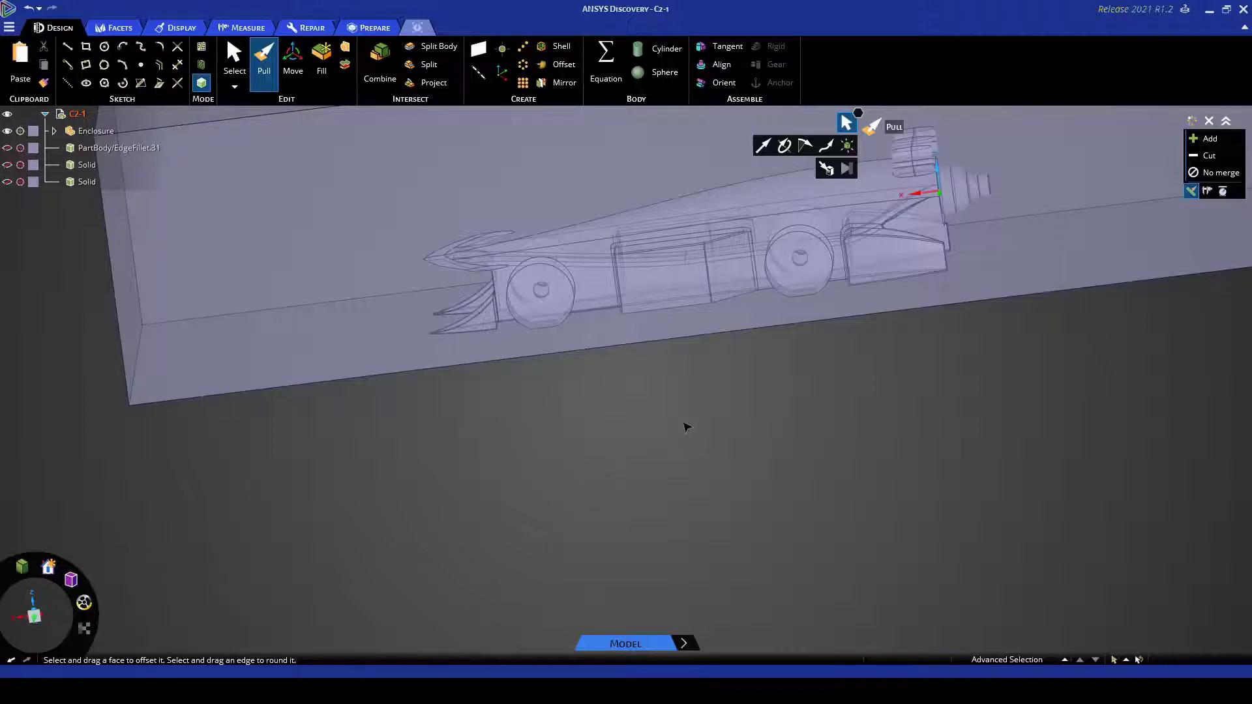
pyautogui.moveTo(689, 456)
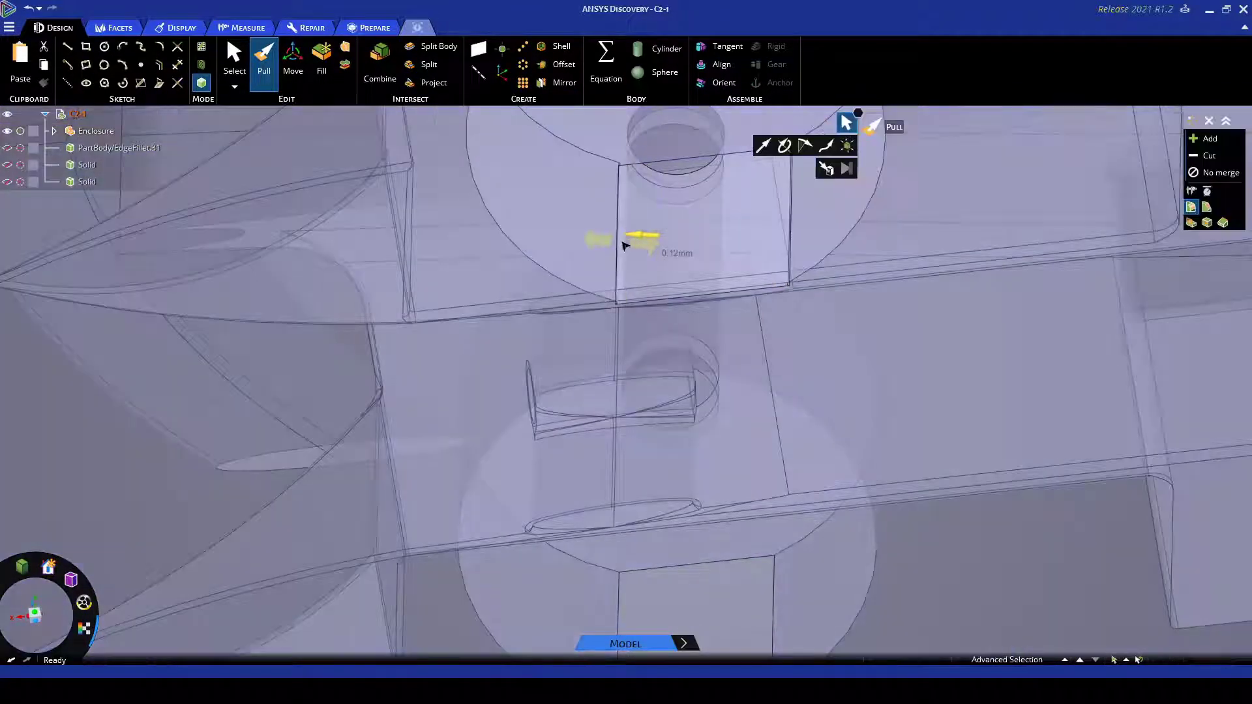
# - Pull the enclosure floor up about 0.12 mm so the ground clips into the wheels
pyautogui.moveTo(643, 240); pyautogui.dragTo(635, 237)
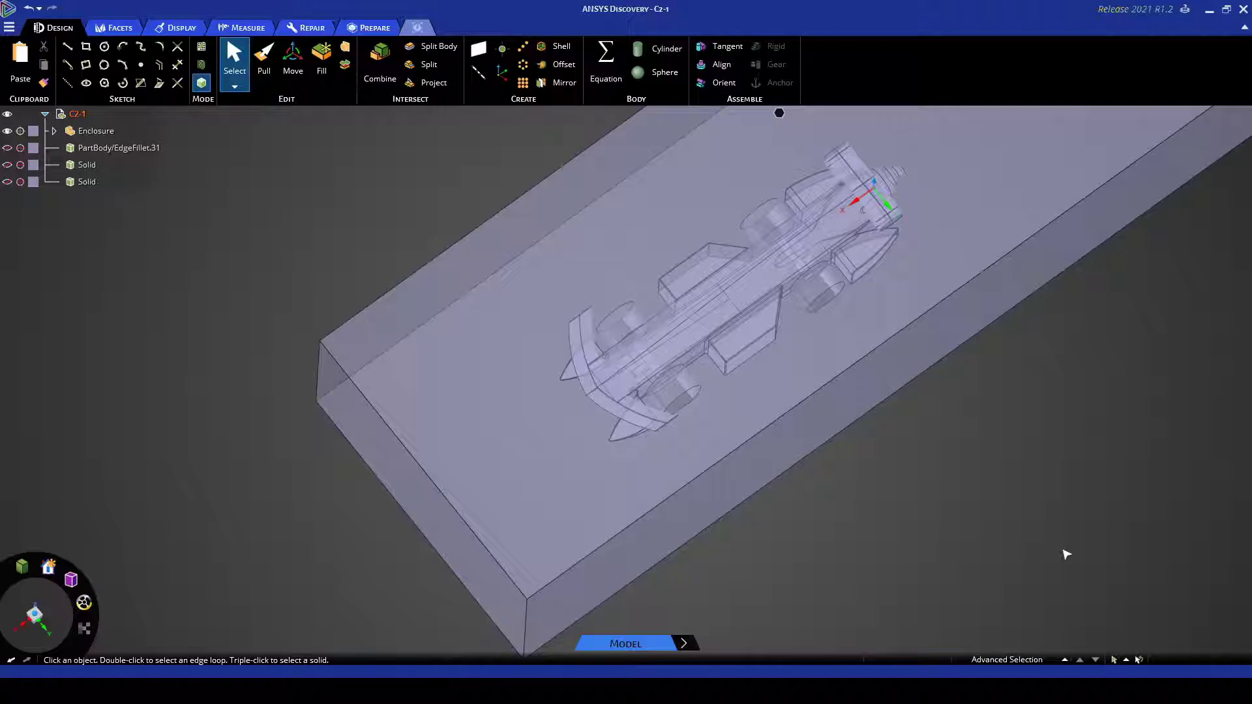
pyautogui.click(724, 319)
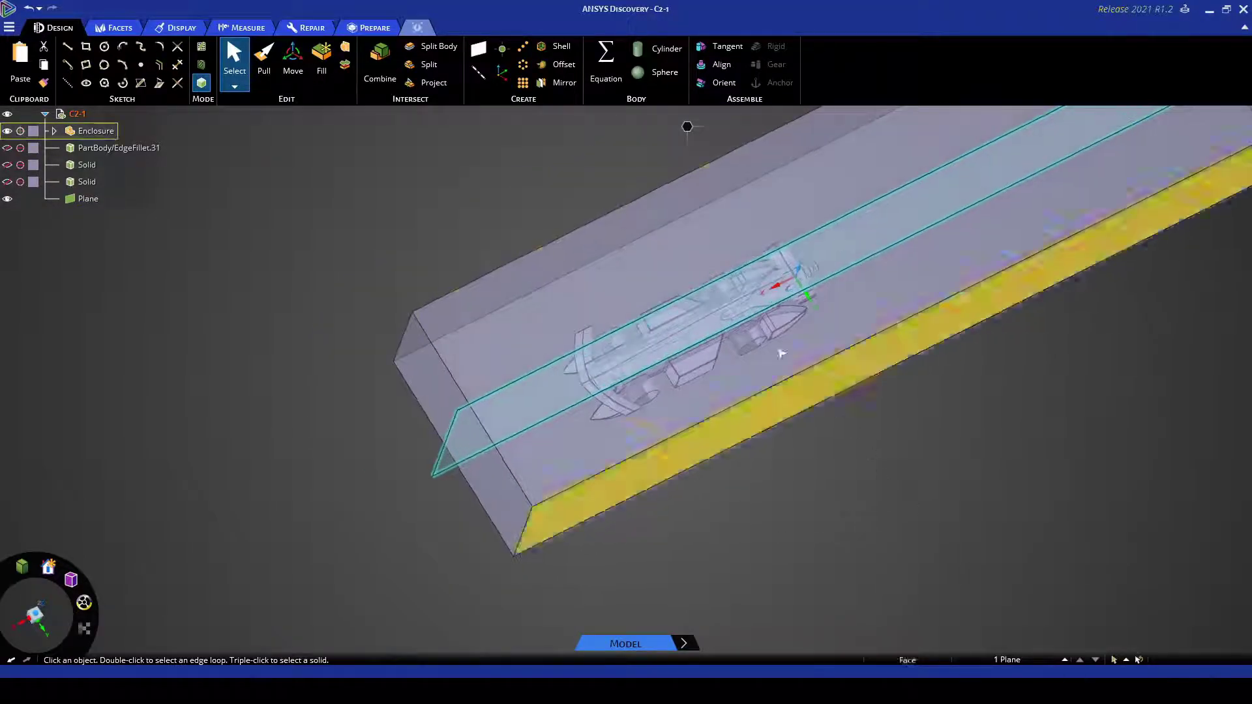
# - Start Split Body and choose the enclosure as the target body
pyautogui.click(438, 46)
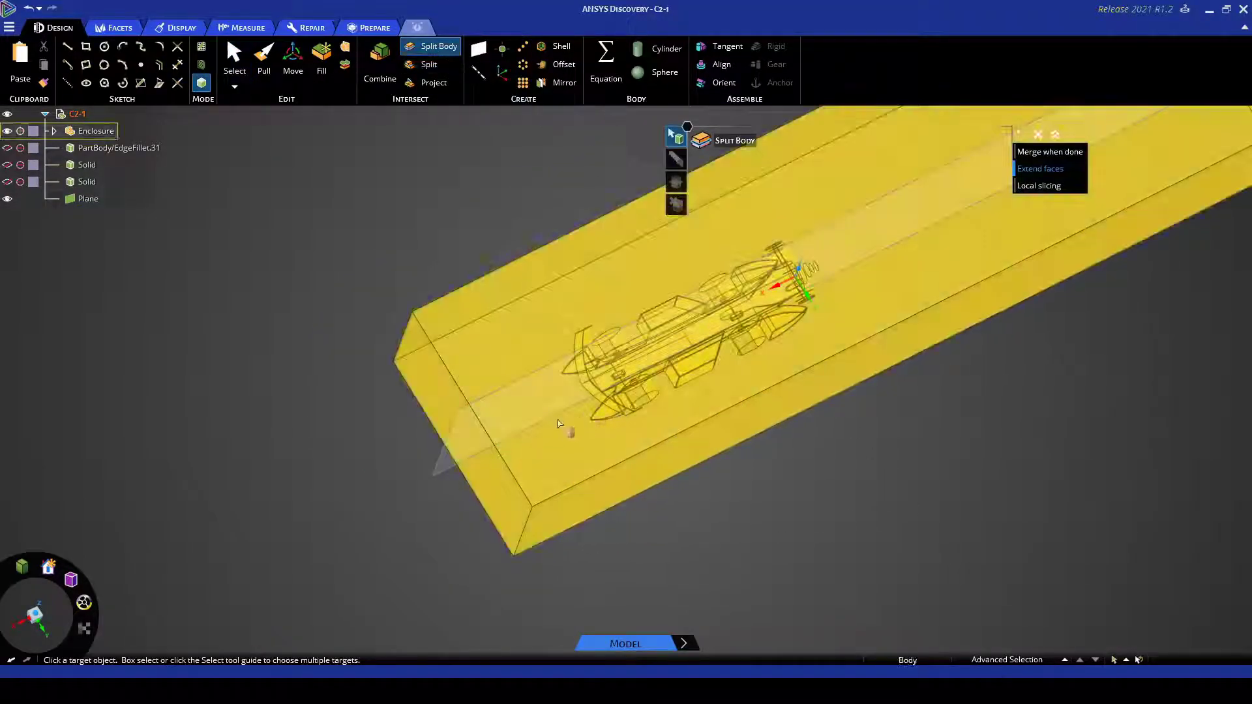
pyautogui.click(89, 198)
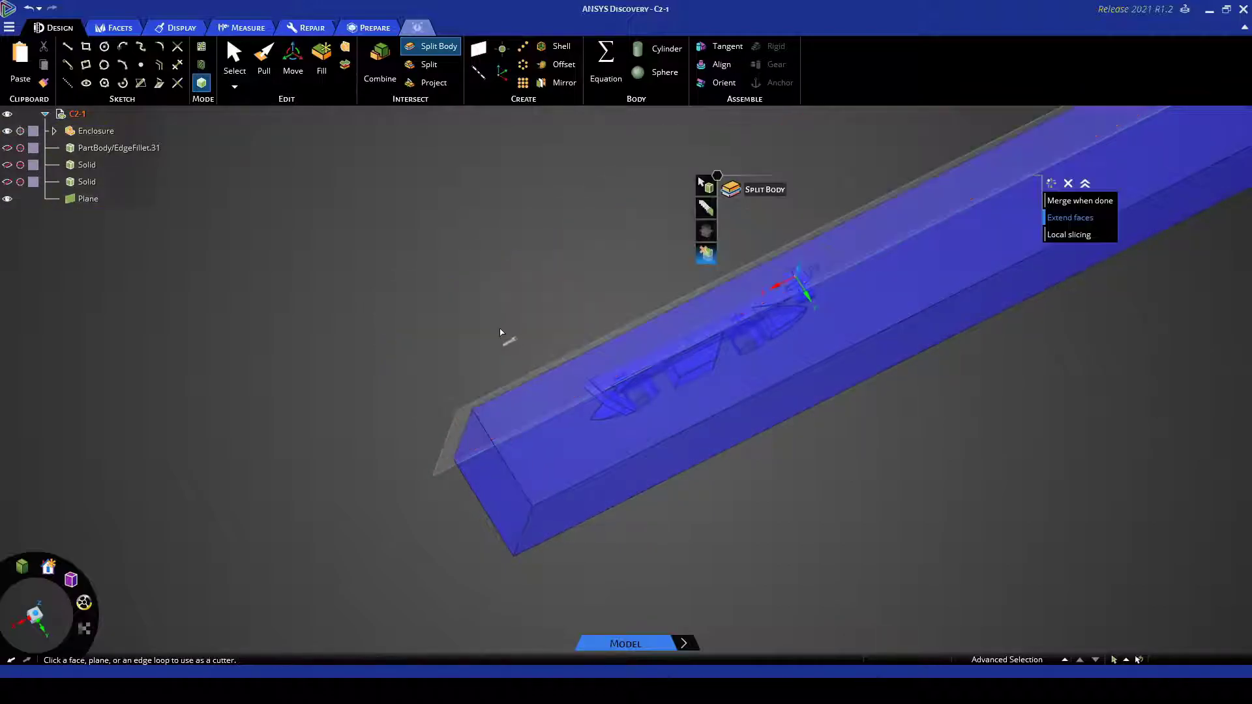
pyautogui.moveTo(235, 51)
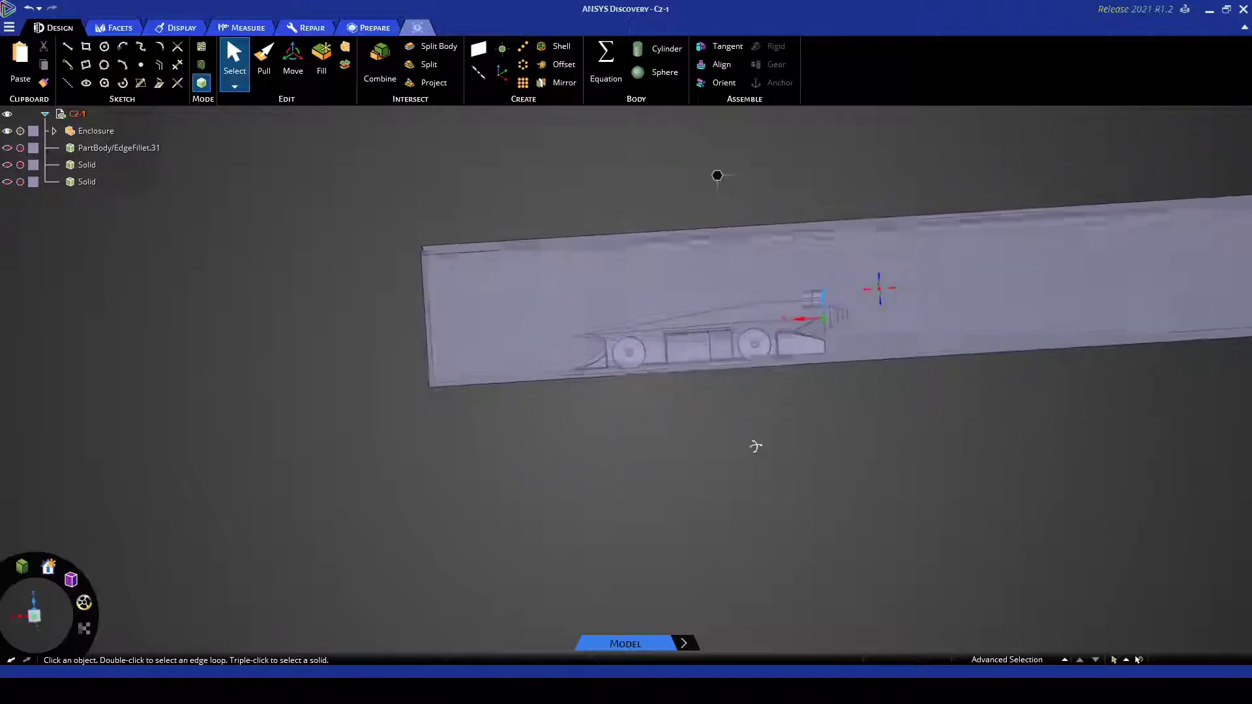
pyautogui.moveTo(755, 446); pyautogui.dragTo(655, 432)
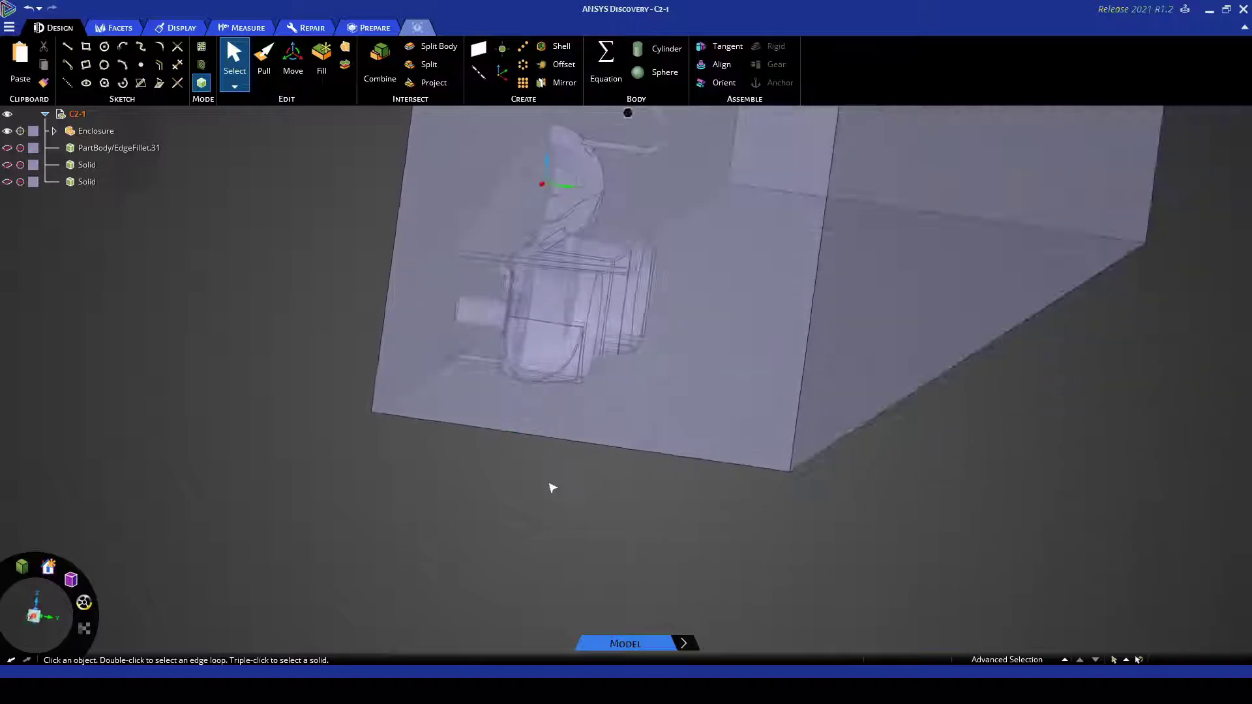
pyautogui.moveTo(553, 488); pyautogui.dragTo(475, 490)
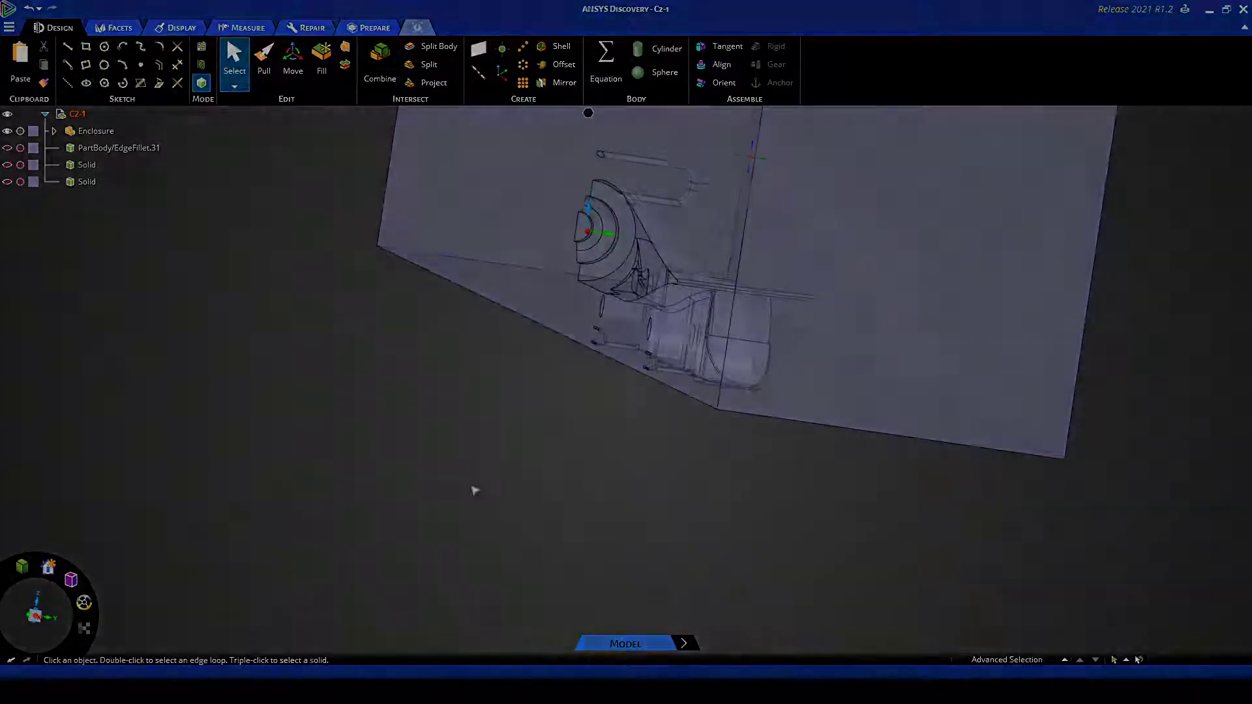